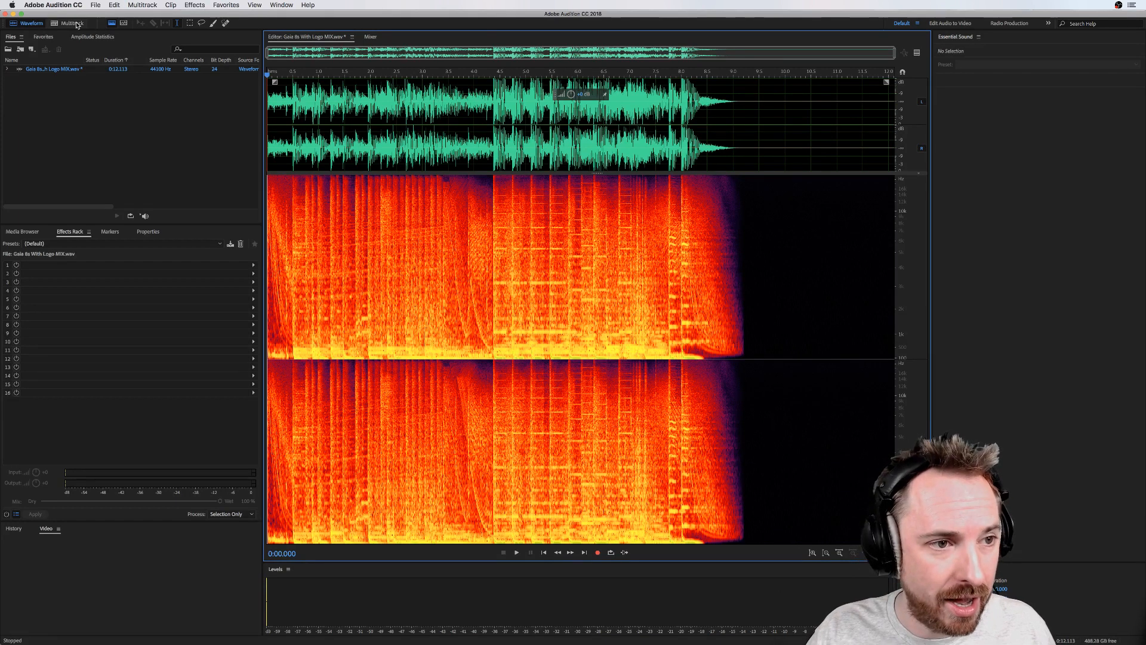
Step: Start a multitrack session named 'MRC Presets' from the MRC template
{"action": "left_click", "coordinate": [572, 318]}
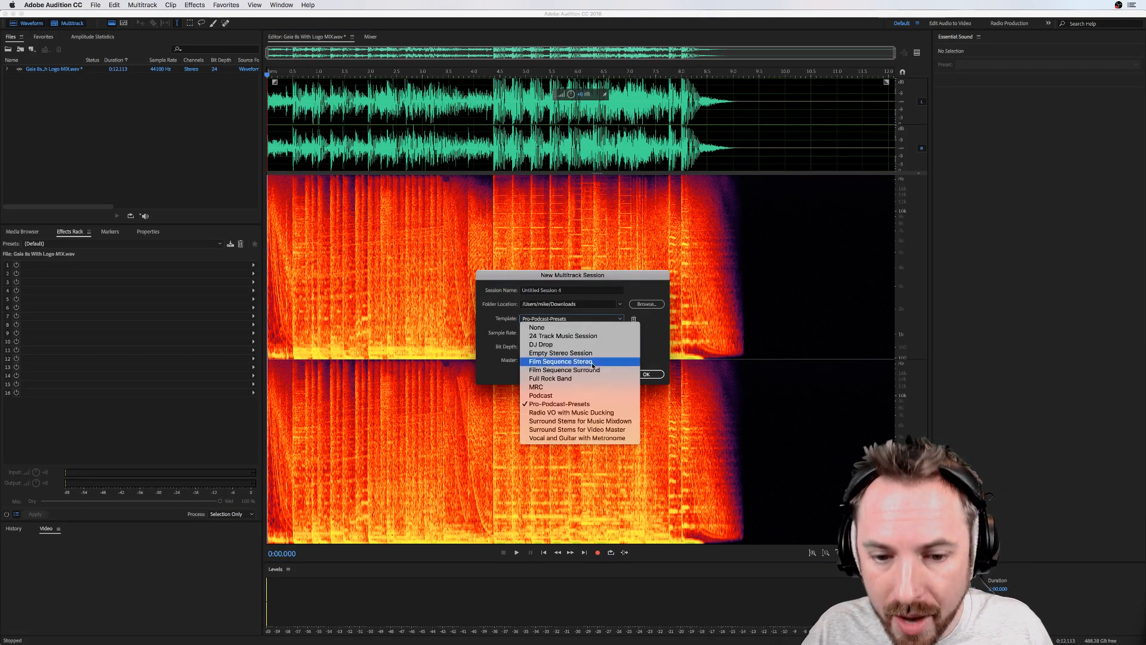
{"action": "left_click", "coordinate": [536, 387]}
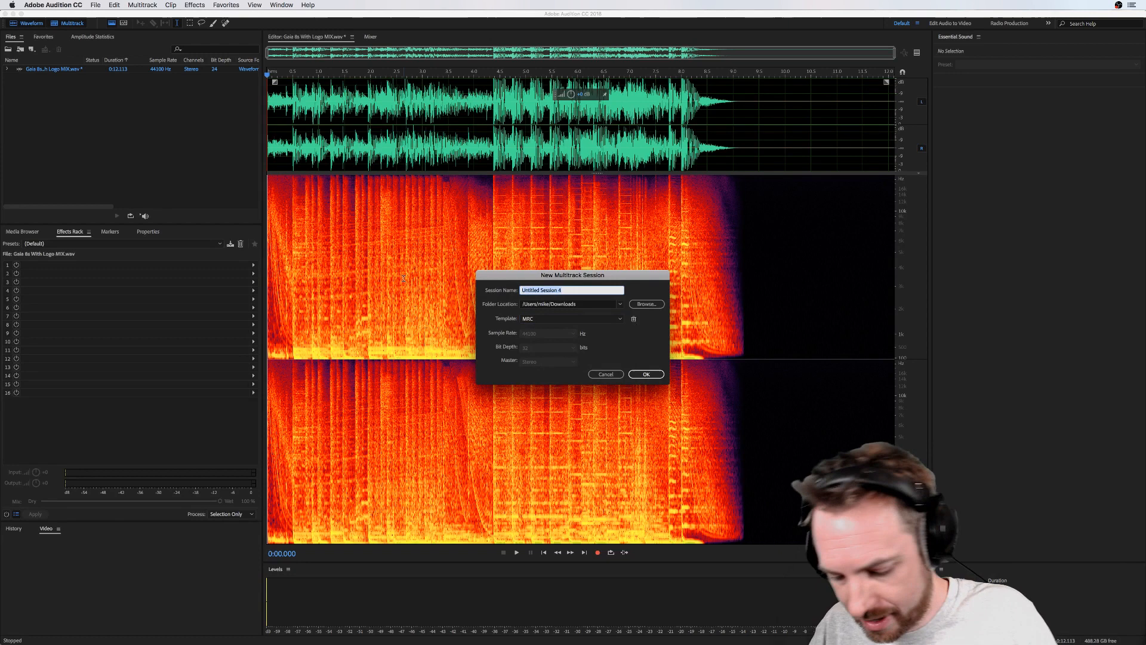
{"action": "type", "text": "MRC Presets"}
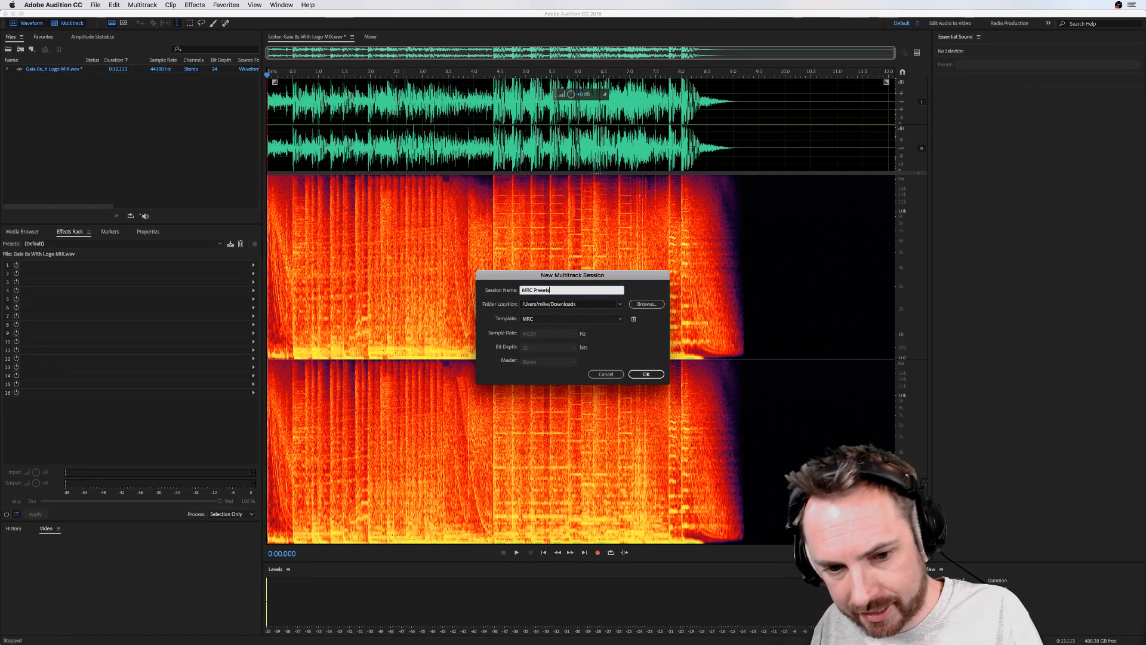
{"action": "left_click", "coordinate": [645, 374]}
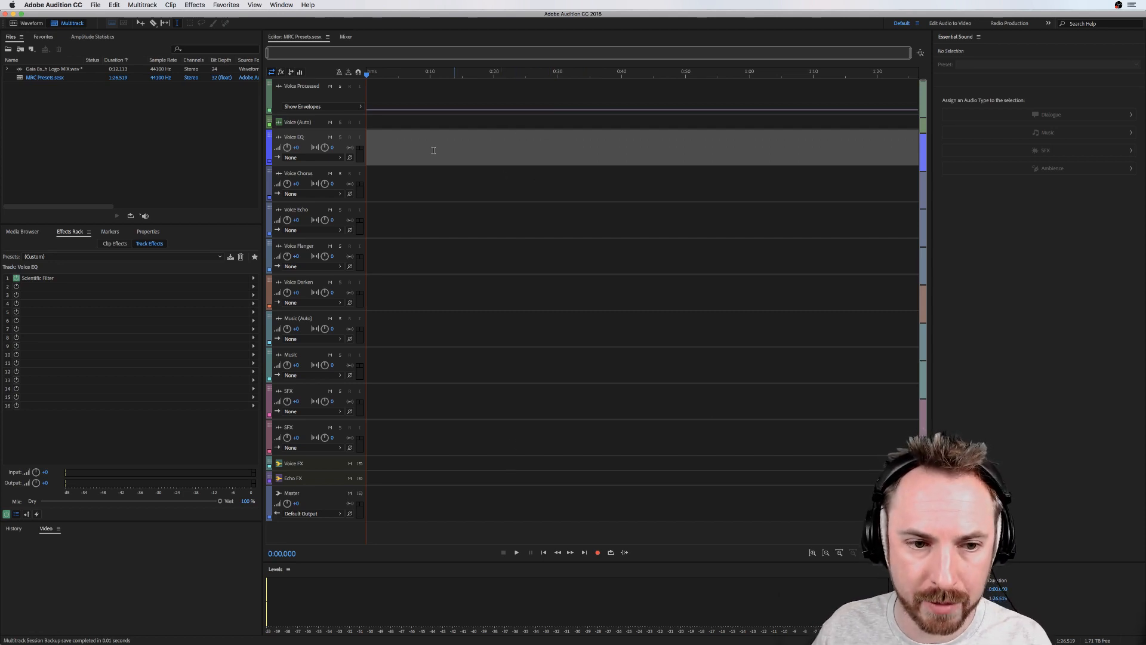
{"action": "mouse_move", "coordinate": [374, 95]}
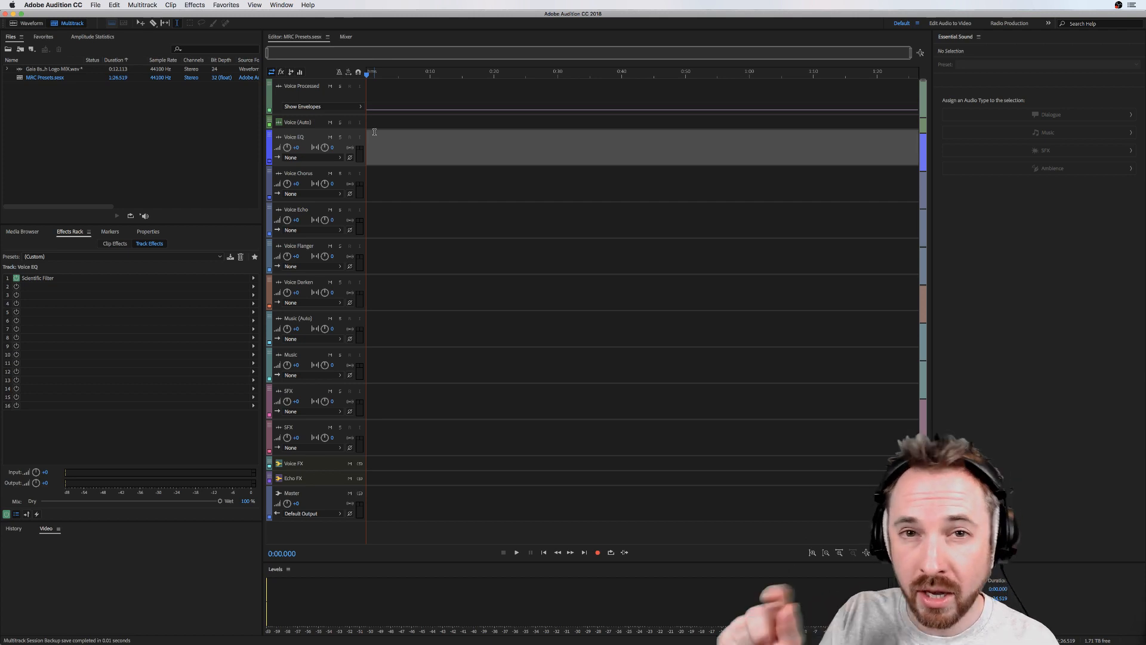
{"action": "mouse_move", "coordinate": [348, 189]}
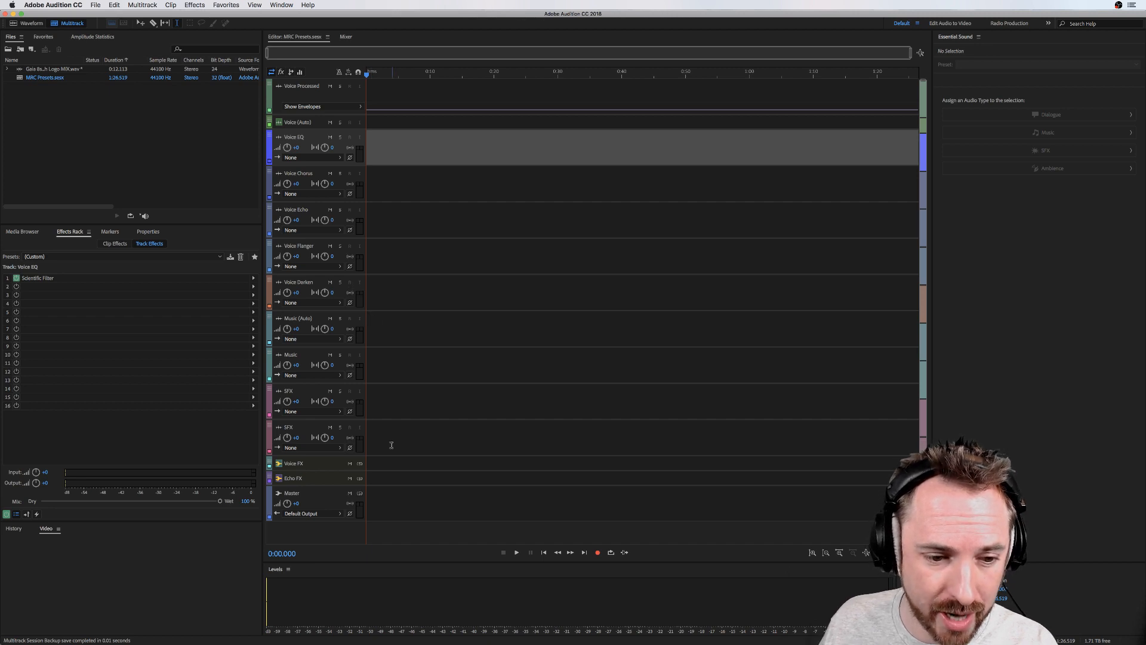
{"action": "mouse_move", "coordinate": [325, 501]}
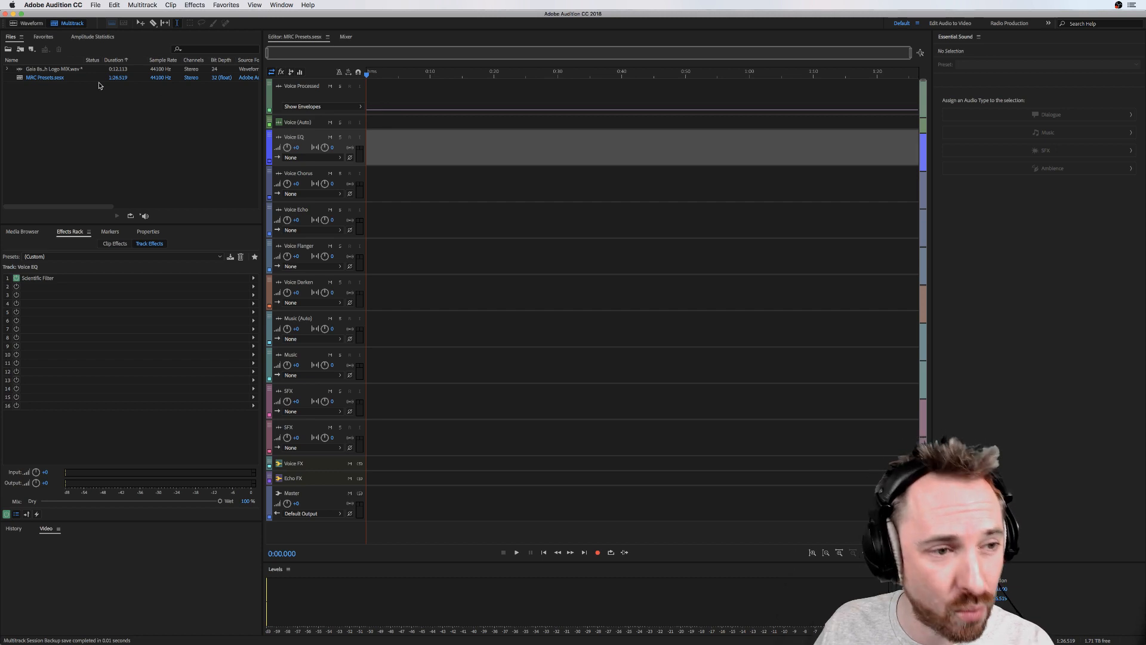
Step: Open the Gaia 8s With Logo MIX file in the Waveform editor
{"action": "left_click_drag", "start_coordinate": [55, 69], "coordinate": [406, 219]}
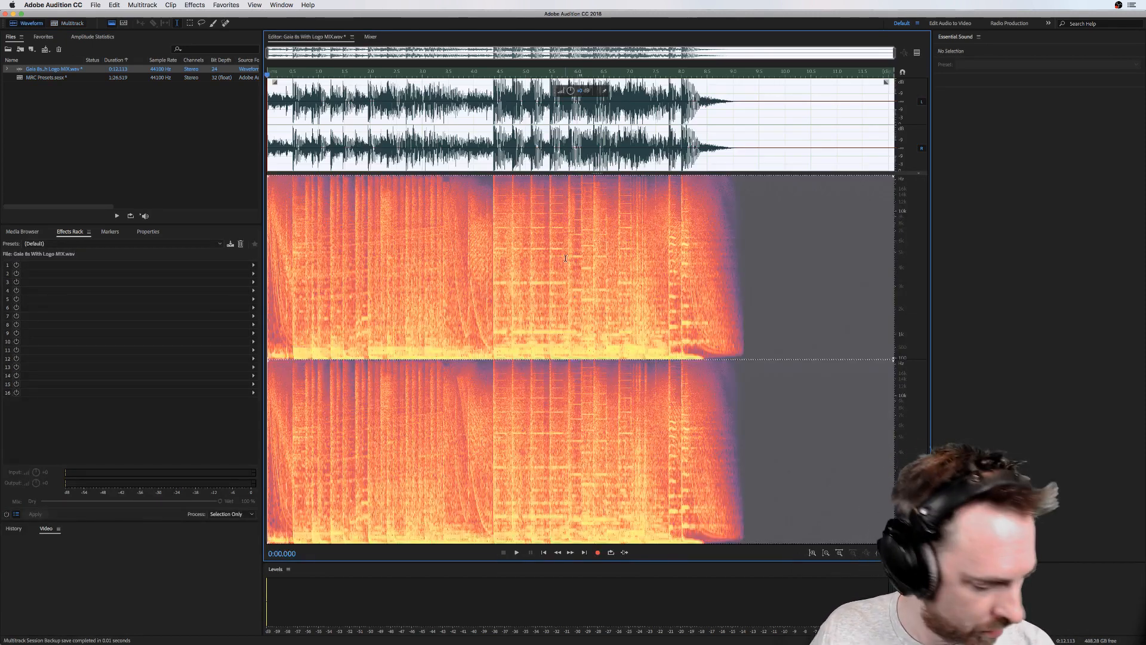
Step: Play the Gaia 8s With Logo MIX file through to its end
{"action": "left_click", "coordinate": [516, 552]}
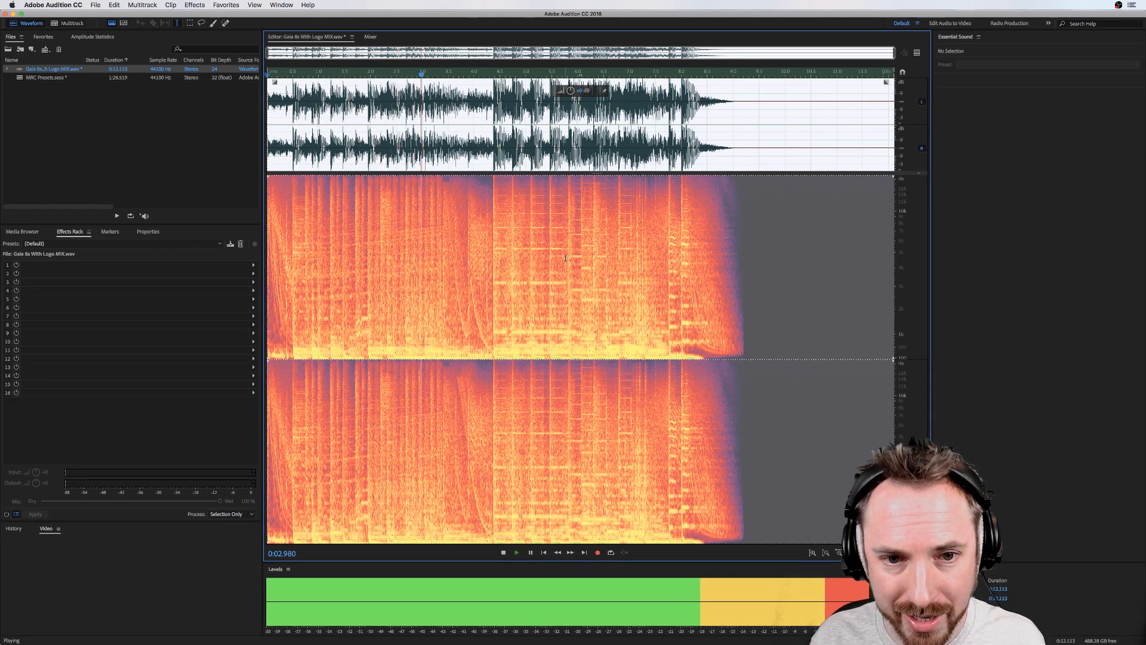
{"action": "left_click", "coordinate": [515, 552]}
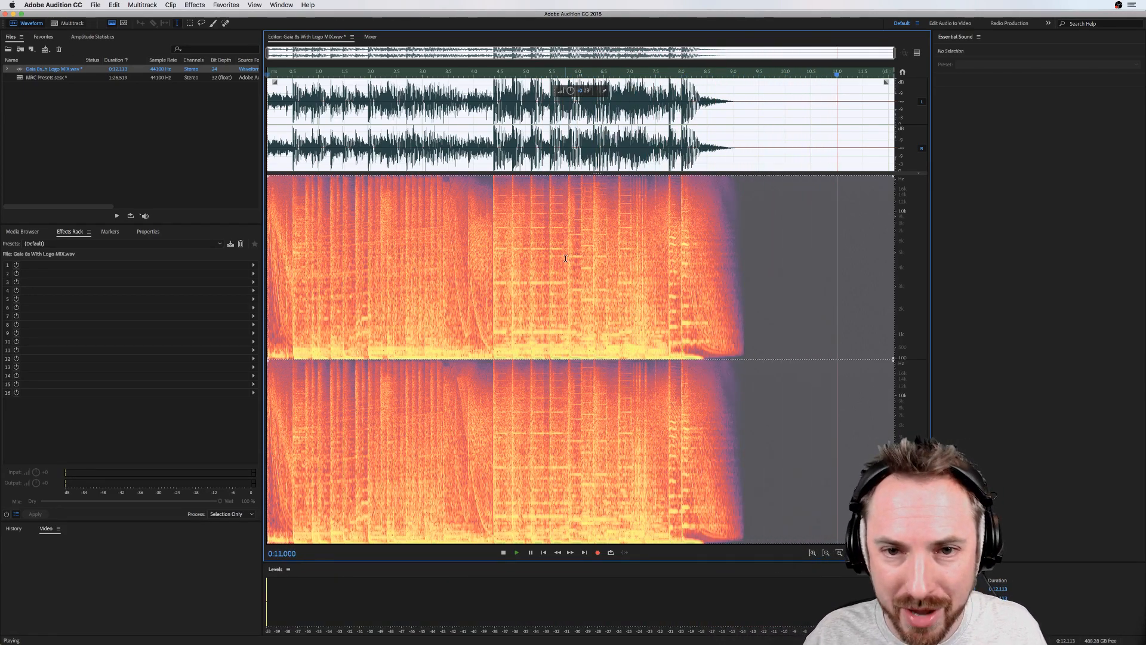
{"action": "left_click", "coordinate": [530, 551]}
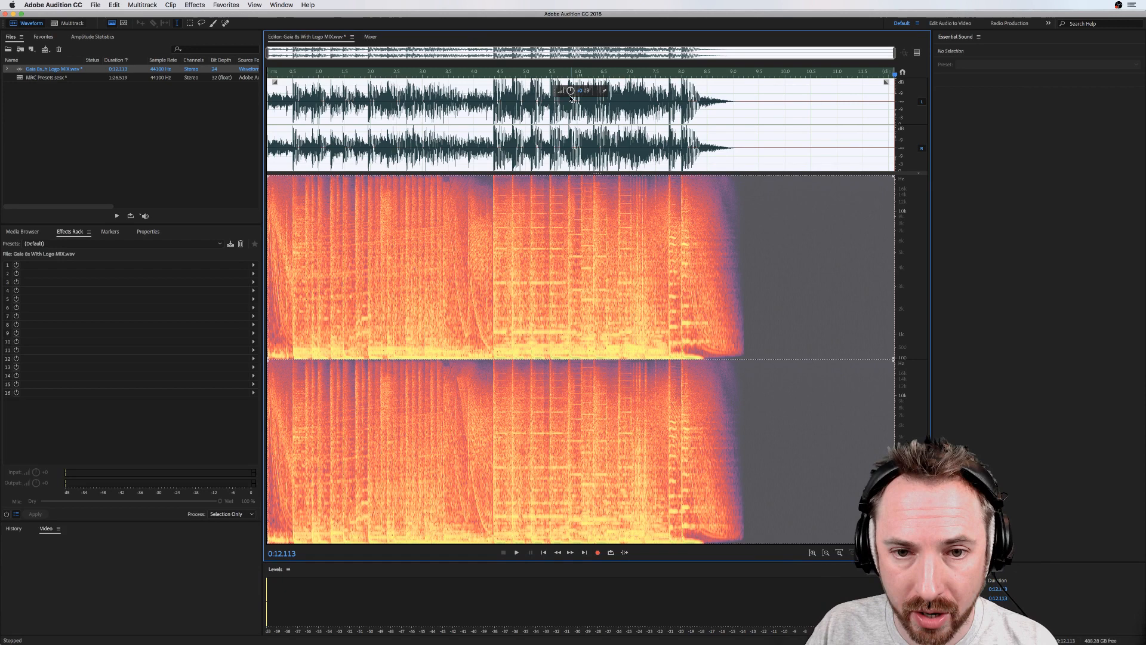
{"action": "mouse_move", "coordinate": [570, 91]}
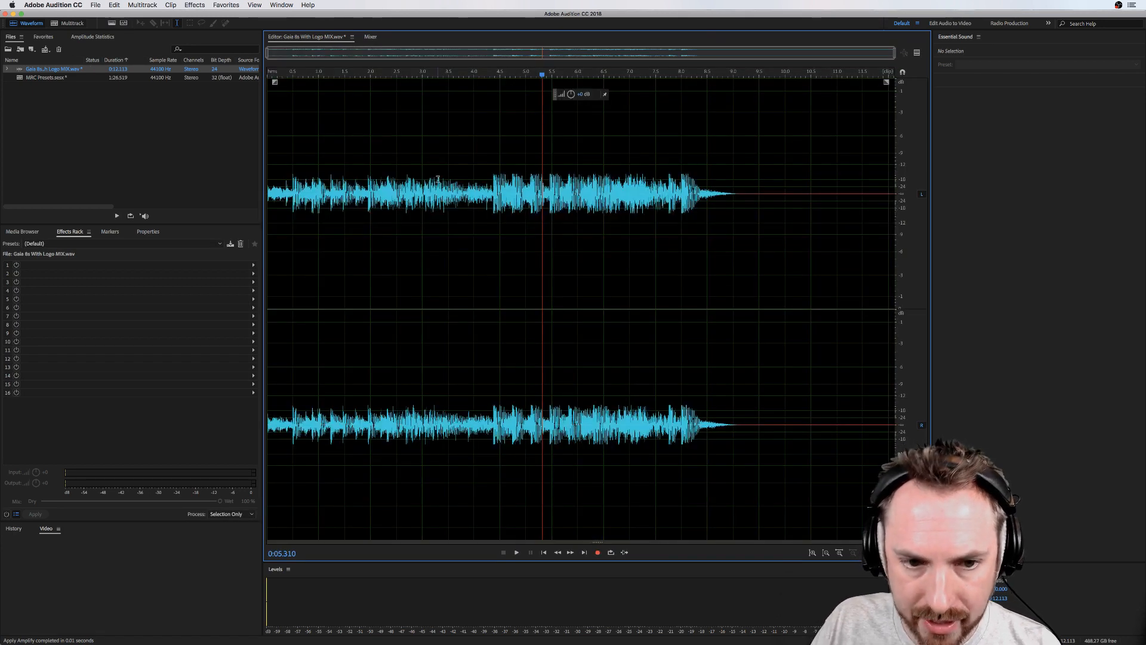
Step: Set the playhead mid-music, then play and stop the louder Gaia clip
{"action": "left_click", "coordinate": [570, 183]}
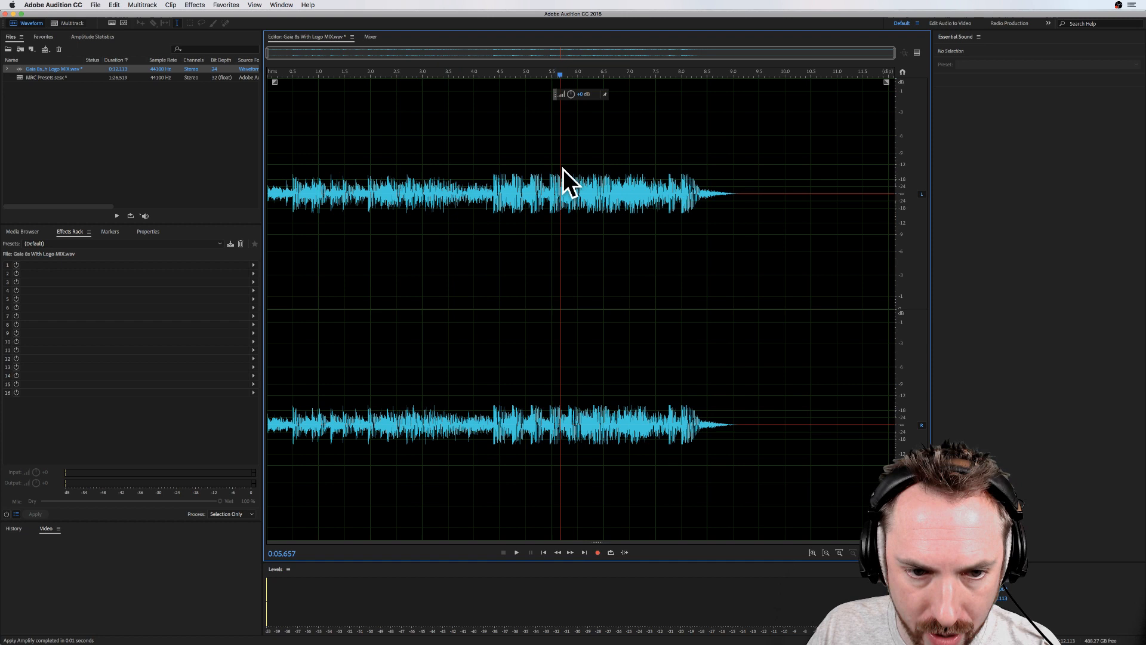
{"action": "mouse_move", "coordinate": [627, 172]}
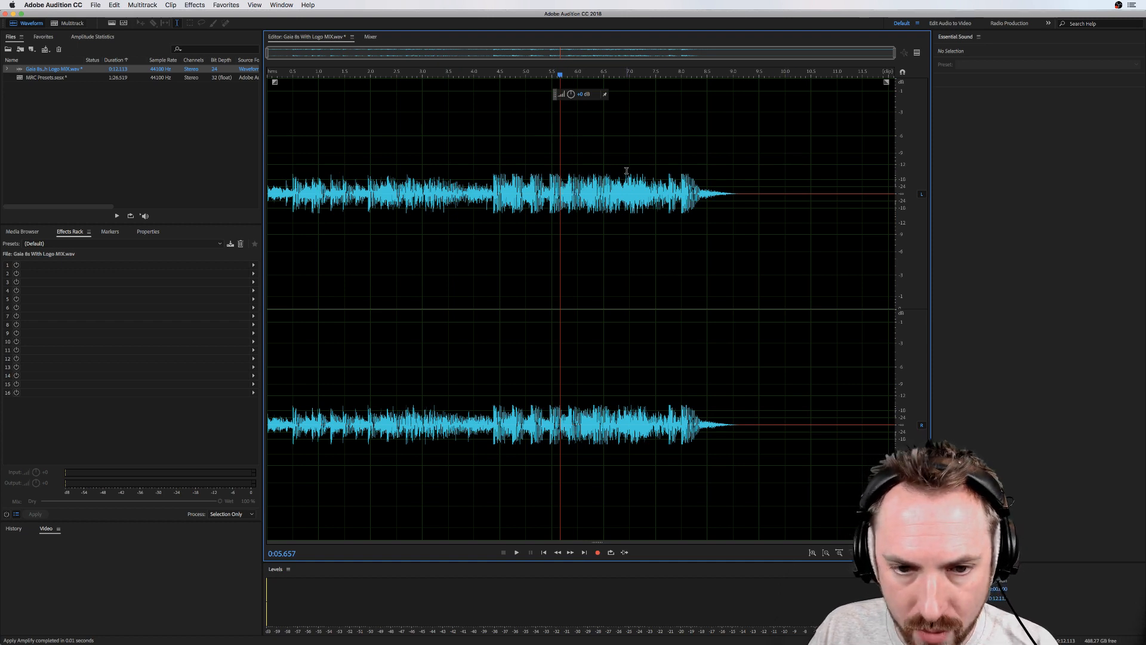
{"action": "mouse_move", "coordinate": [546, 91]}
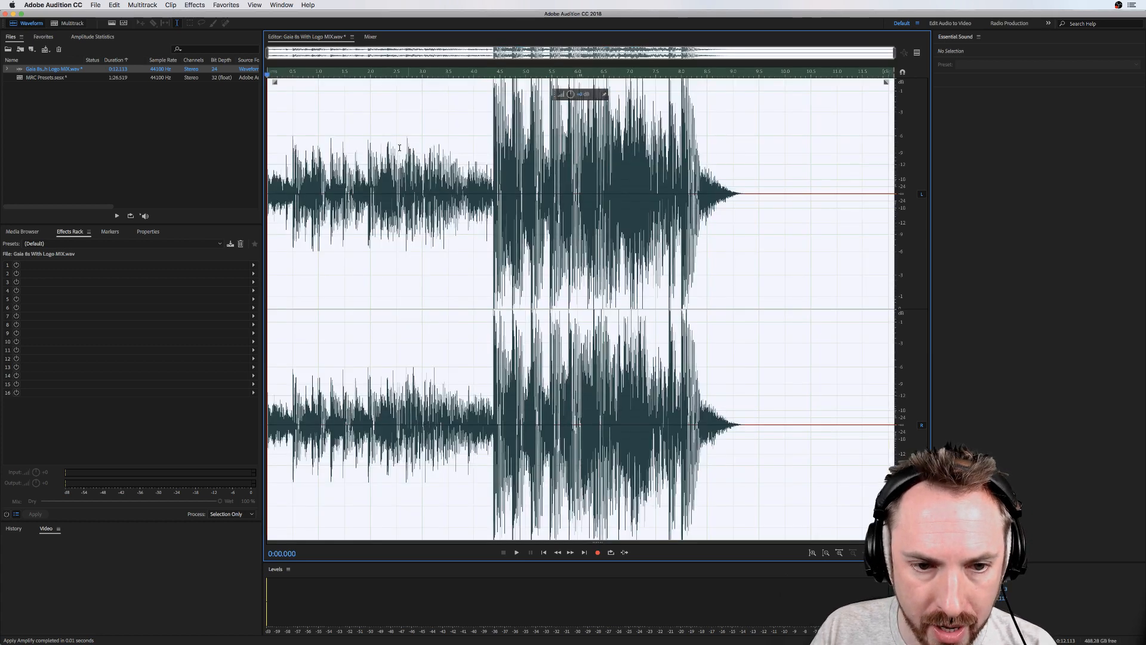
{"action": "left_click", "coordinate": [515, 551]}
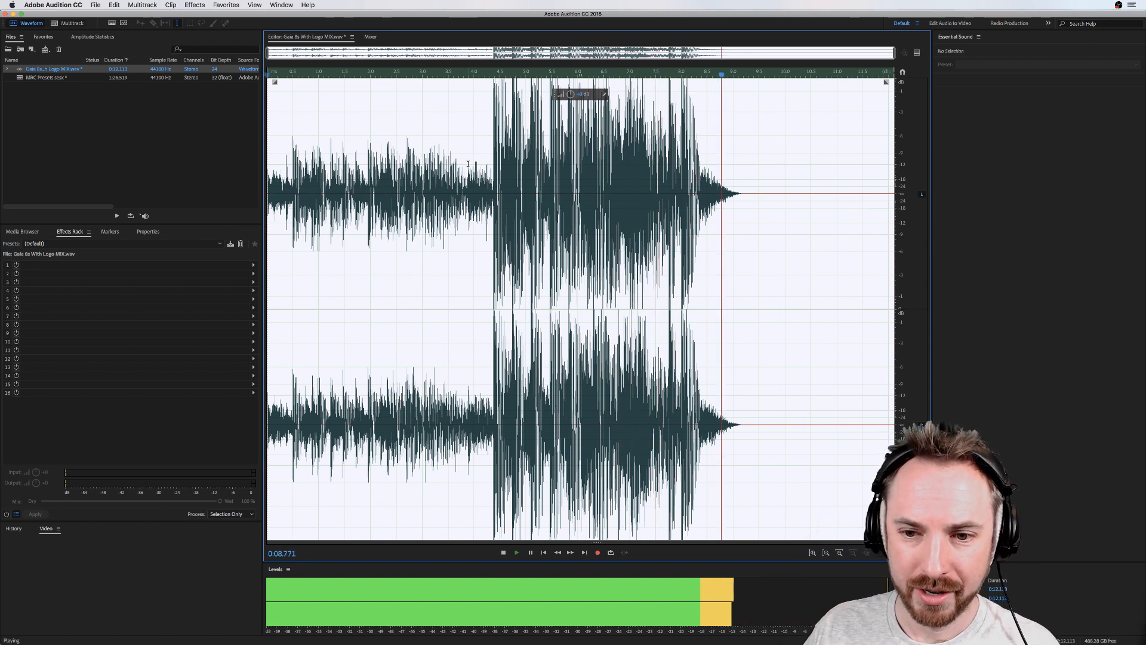
{"action": "left_click", "coordinate": [503, 551]}
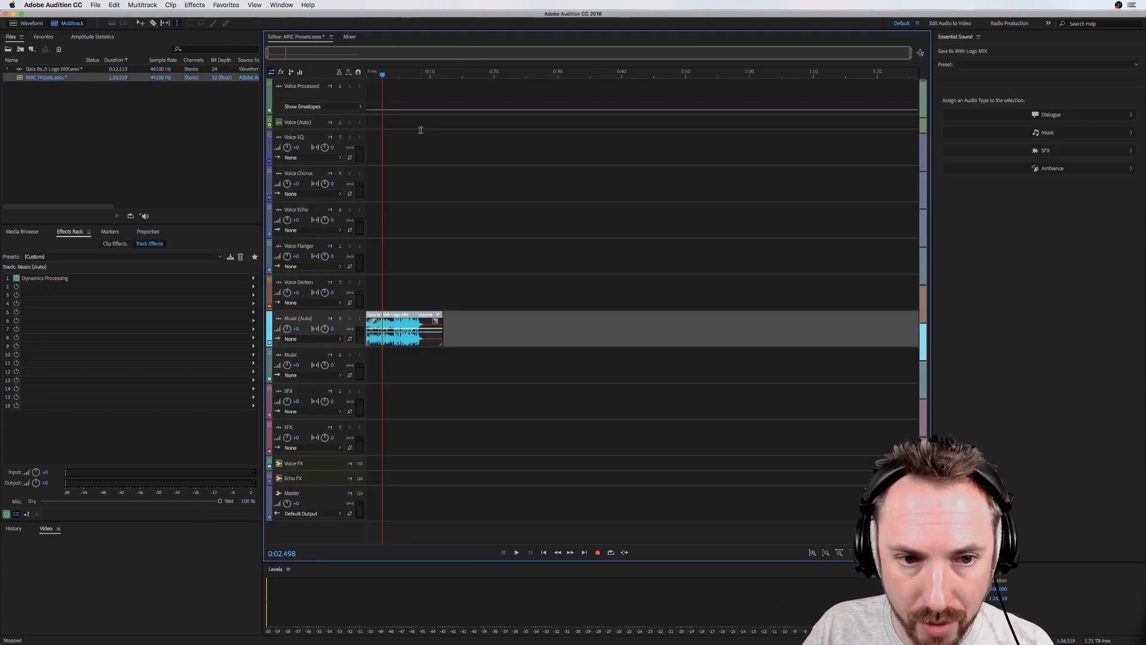
{"action": "mouse_move", "coordinate": [406, 115]}
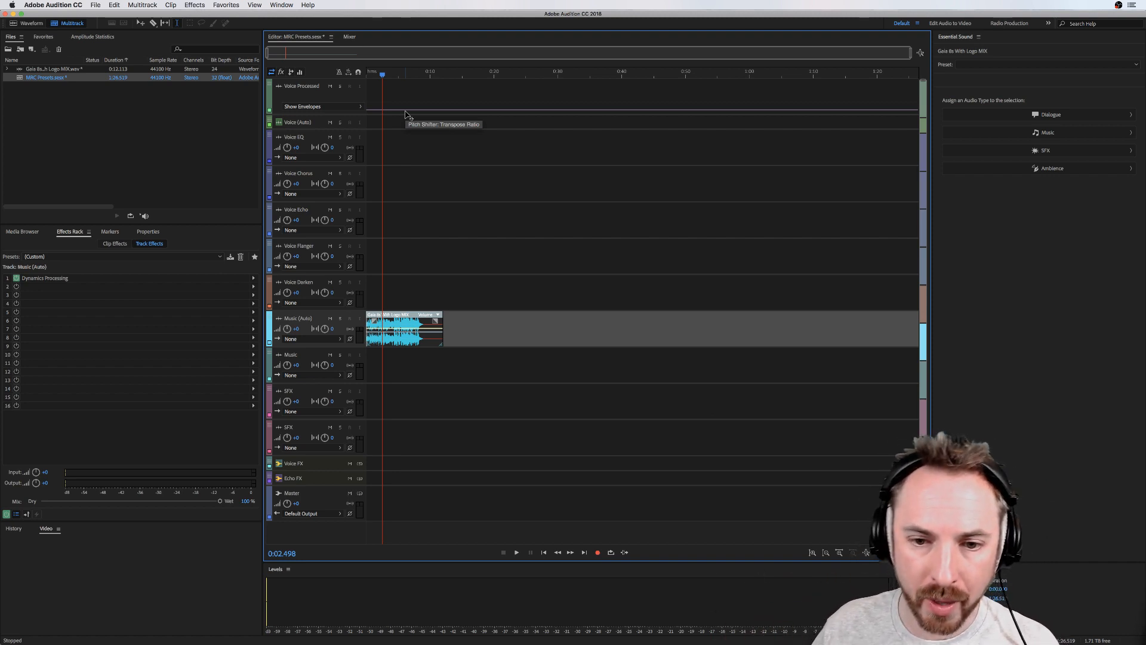
{"action": "mouse_move", "coordinate": [406, 114]}
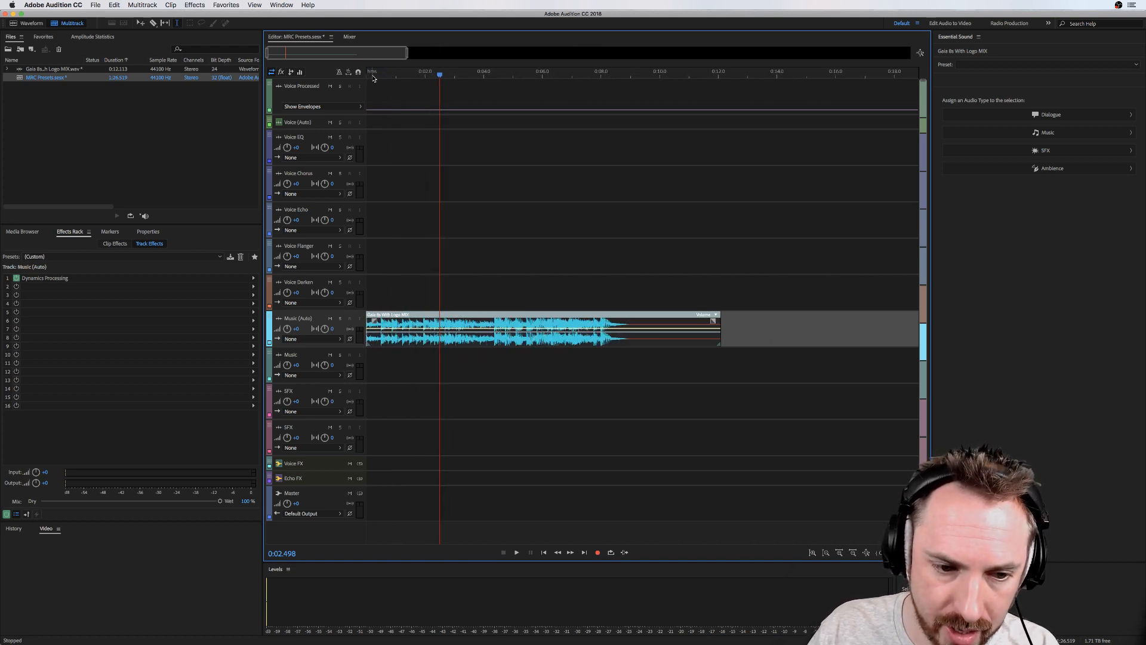
{"action": "mouse_move", "coordinate": [315, 203]}
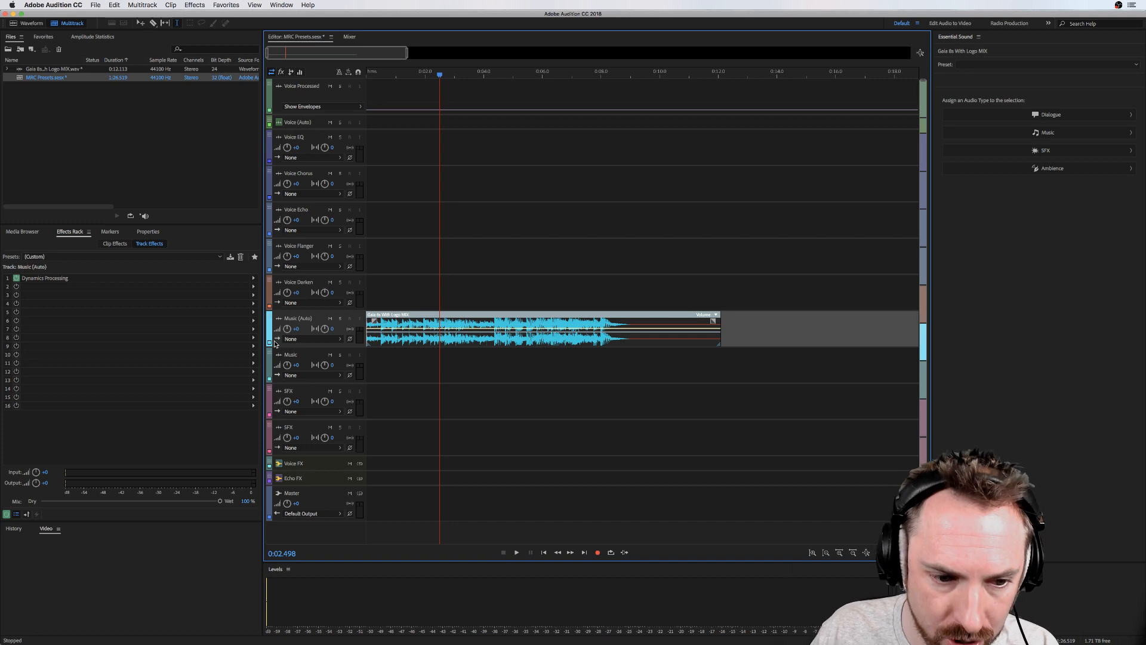
{"action": "mouse_move", "coordinate": [287, 329]}
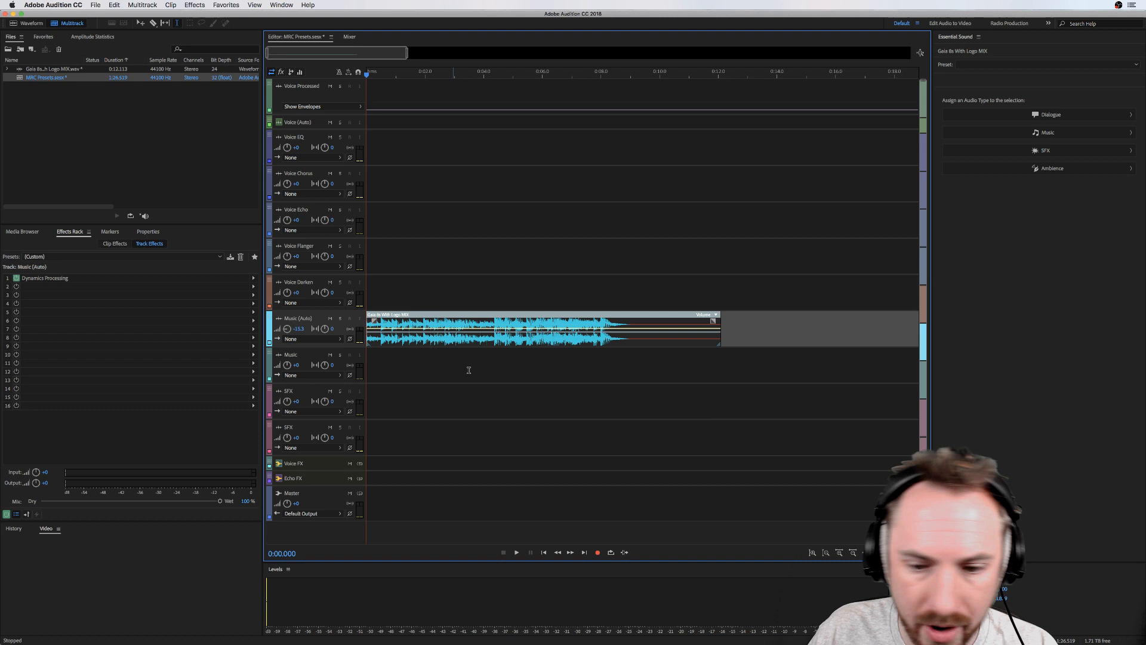
{"action": "mouse_move", "coordinate": [612, 596]}
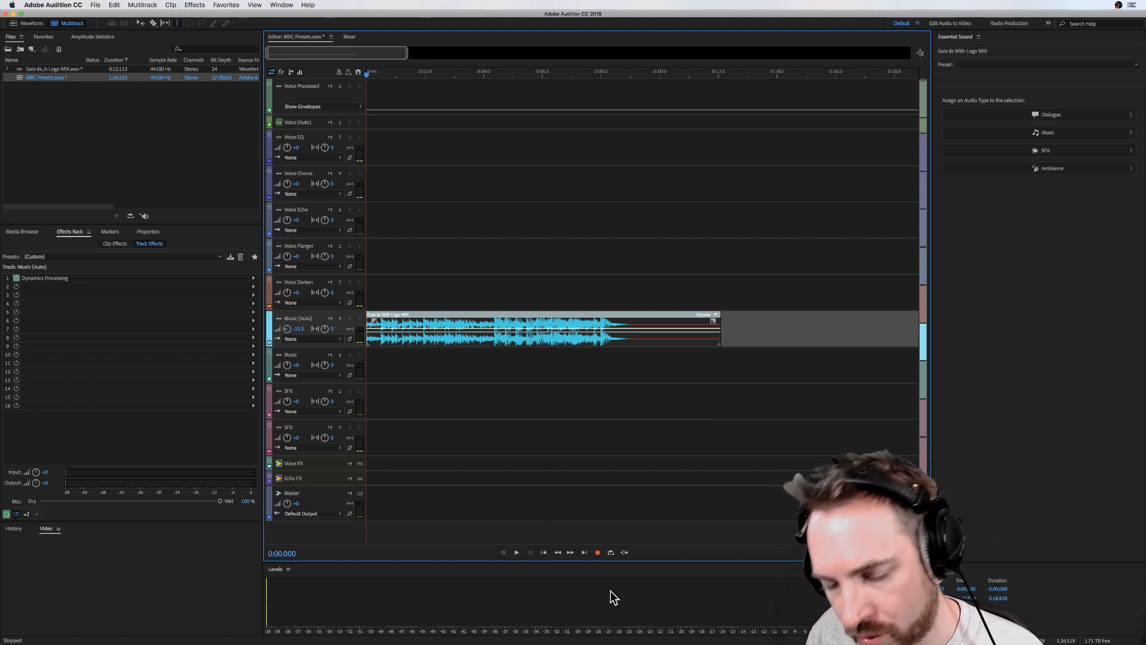
Step: Play and stop the session twice to check the Music (Auto) track's lowered level
{"action": "left_click", "coordinate": [516, 552]}
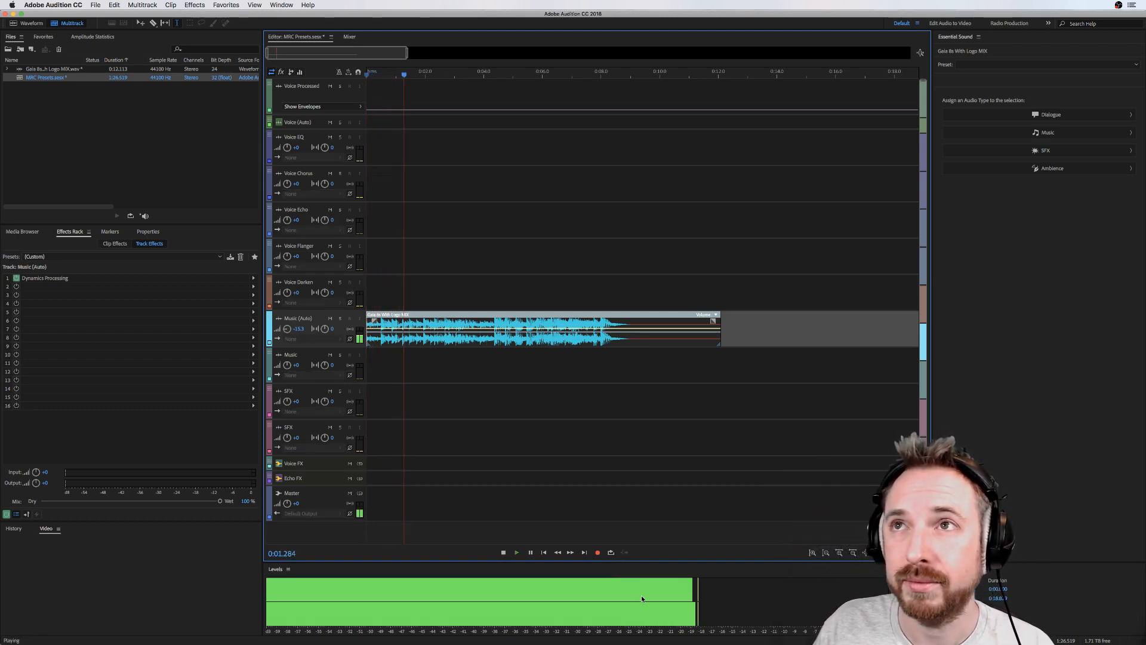
{"action": "left_click", "coordinate": [503, 552]}
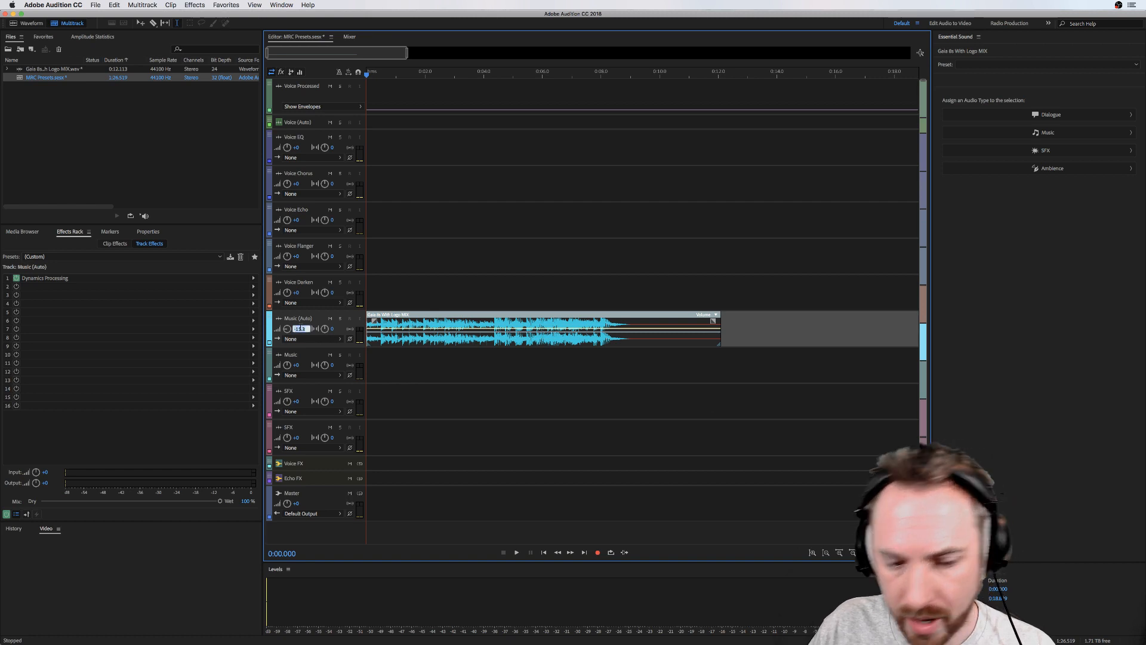
{"action": "left_click", "coordinate": [515, 552]}
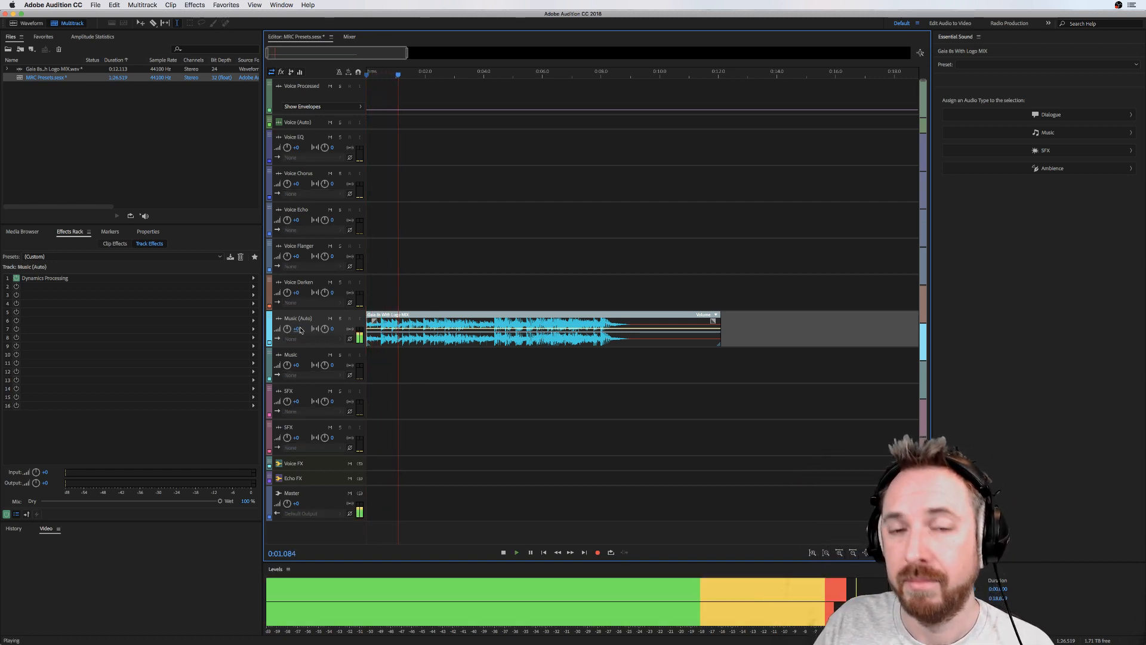
{"action": "left_click", "coordinate": [502, 552]}
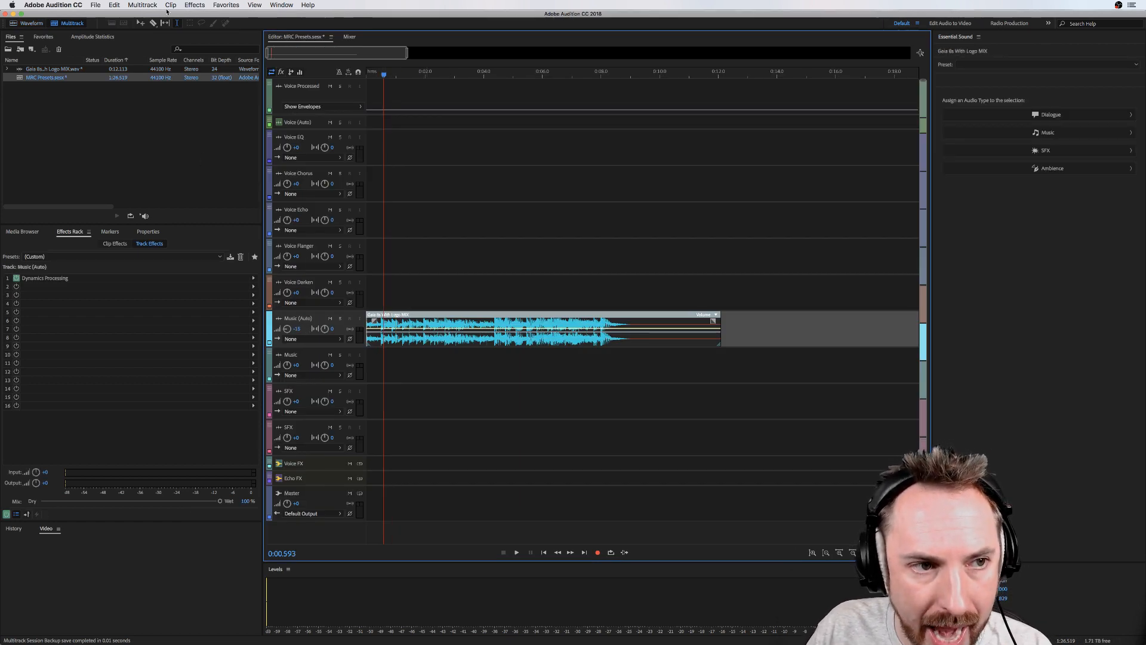
Step: Mix the entire session down to MRC Presets Mixdown 1, then reselect the music clip in multitrack
{"action": "left_click", "coordinate": [142, 5]}
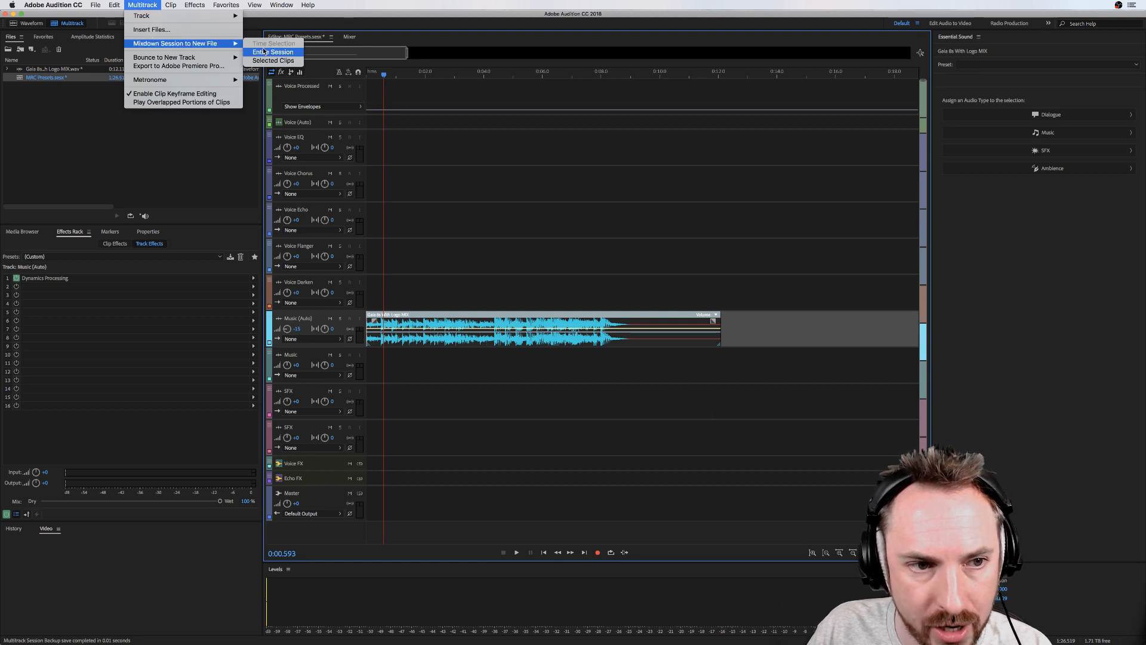
{"action": "left_click", "coordinate": [270, 52]}
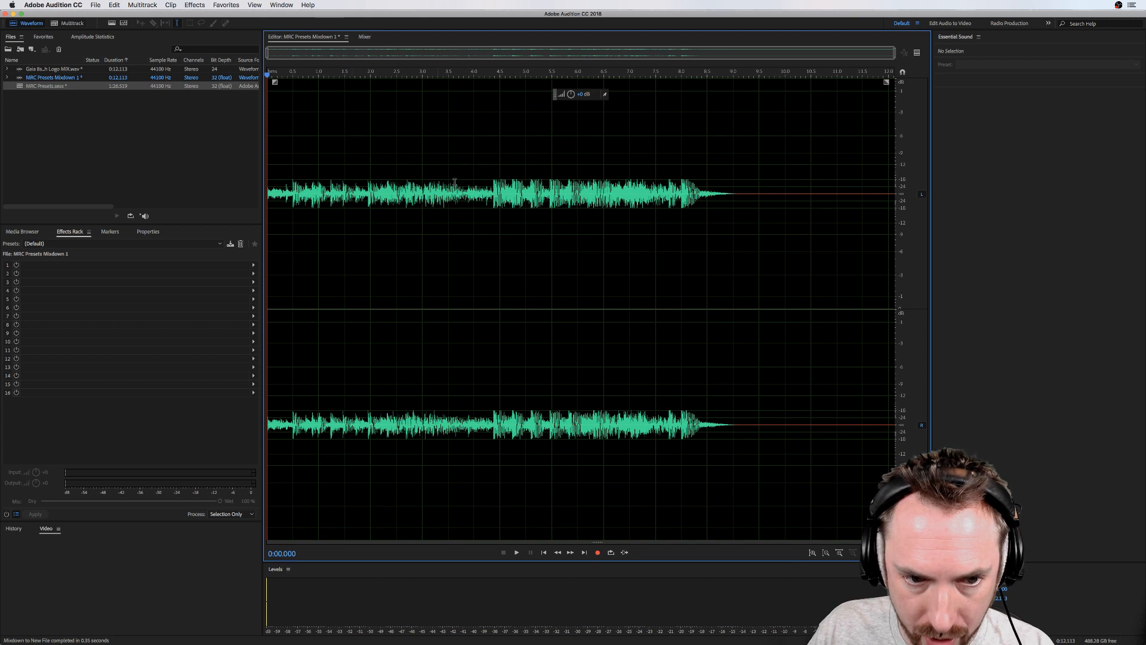
{"action": "left_click", "coordinate": [70, 22]}
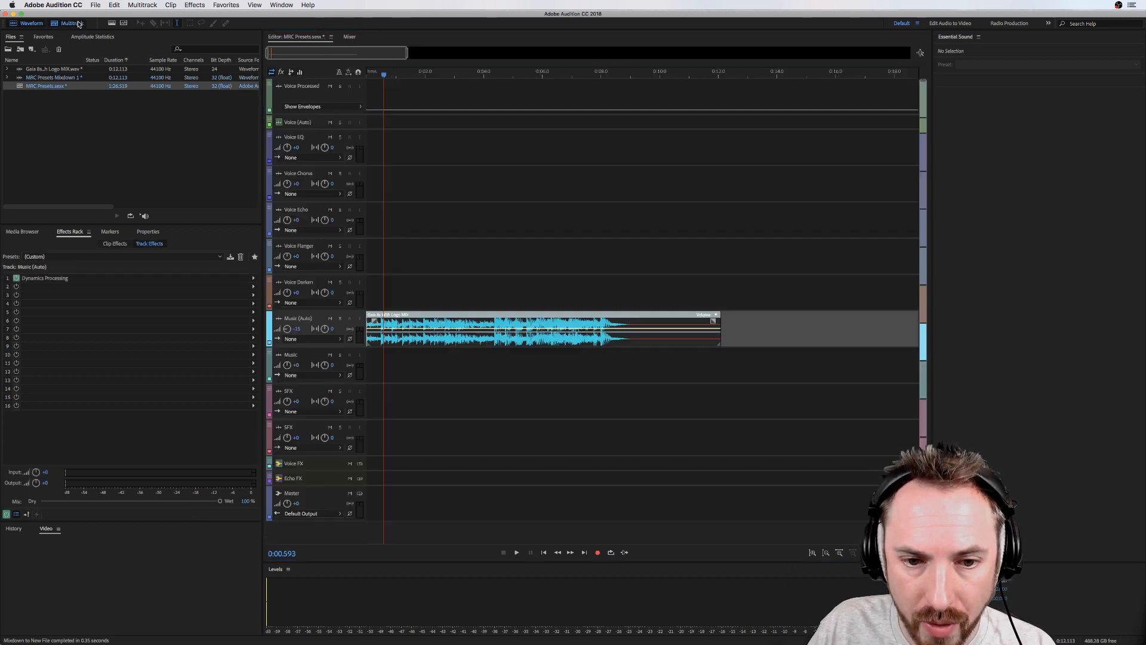
{"action": "left_click", "coordinate": [541, 328]}
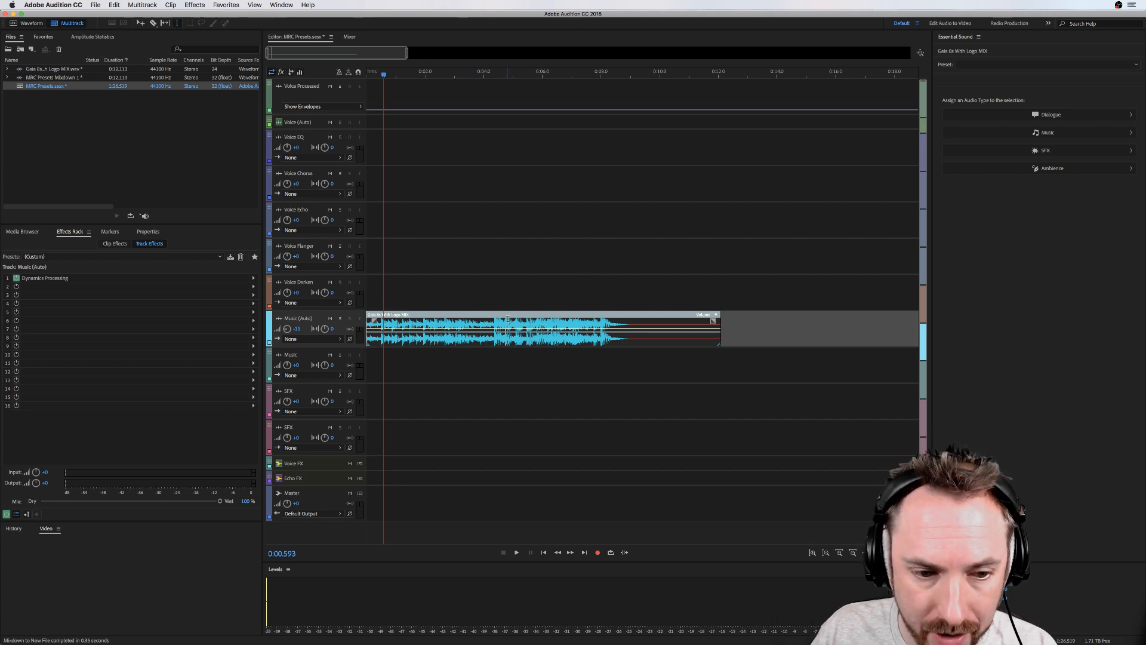
Step: Split the Gaia clip near 4 seconds and move its second half onto the Music track
{"action": "left_click", "coordinate": [493, 72]}
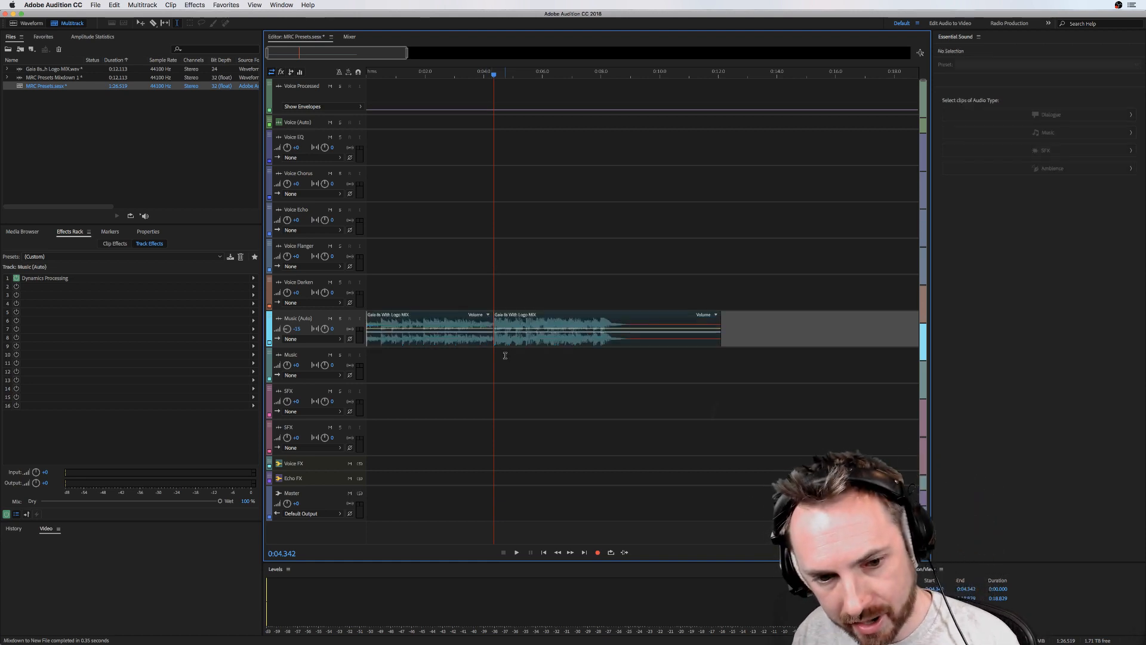
{"action": "left_click", "coordinate": [607, 329]}
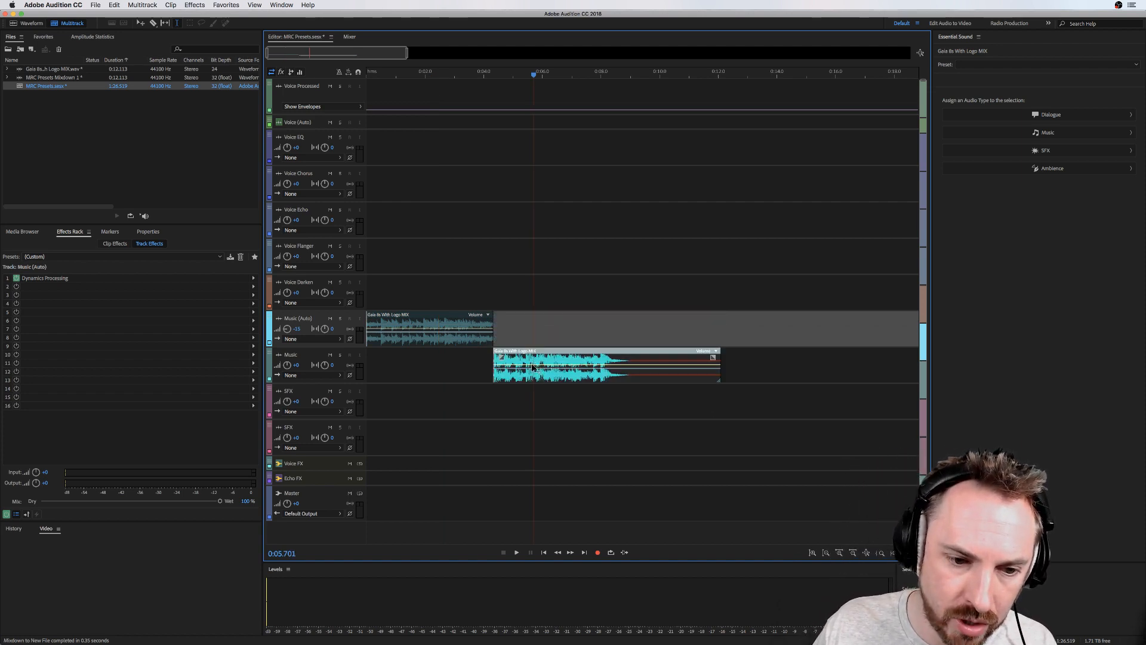
{"action": "left_click", "coordinate": [291, 354]}
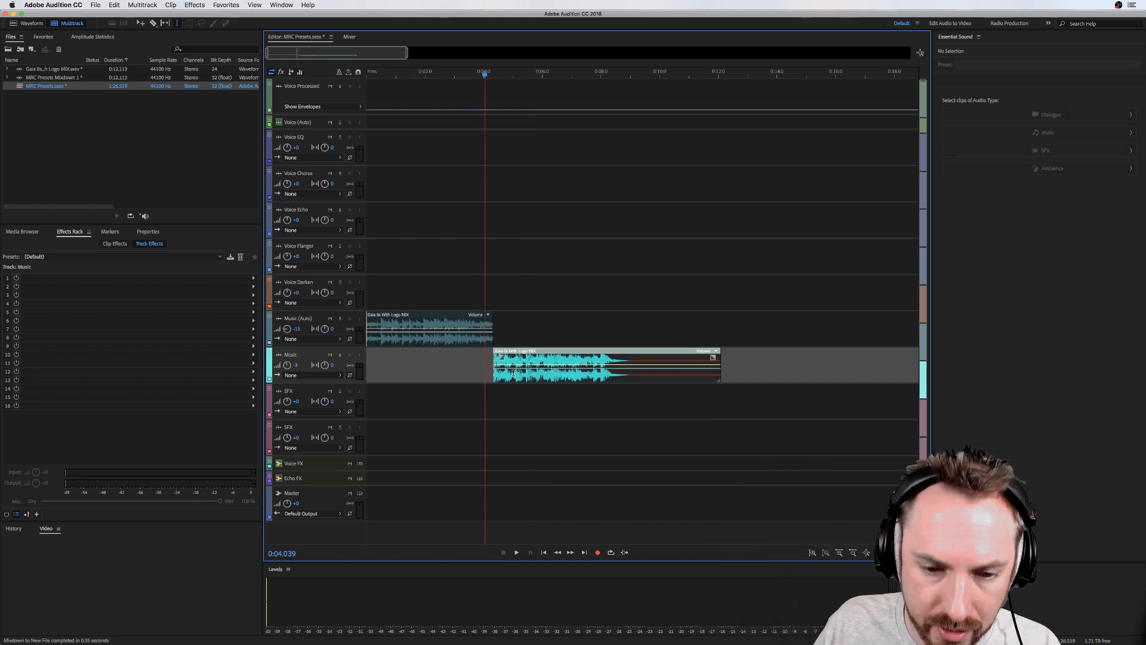
{"action": "left_click", "coordinate": [428, 326]}
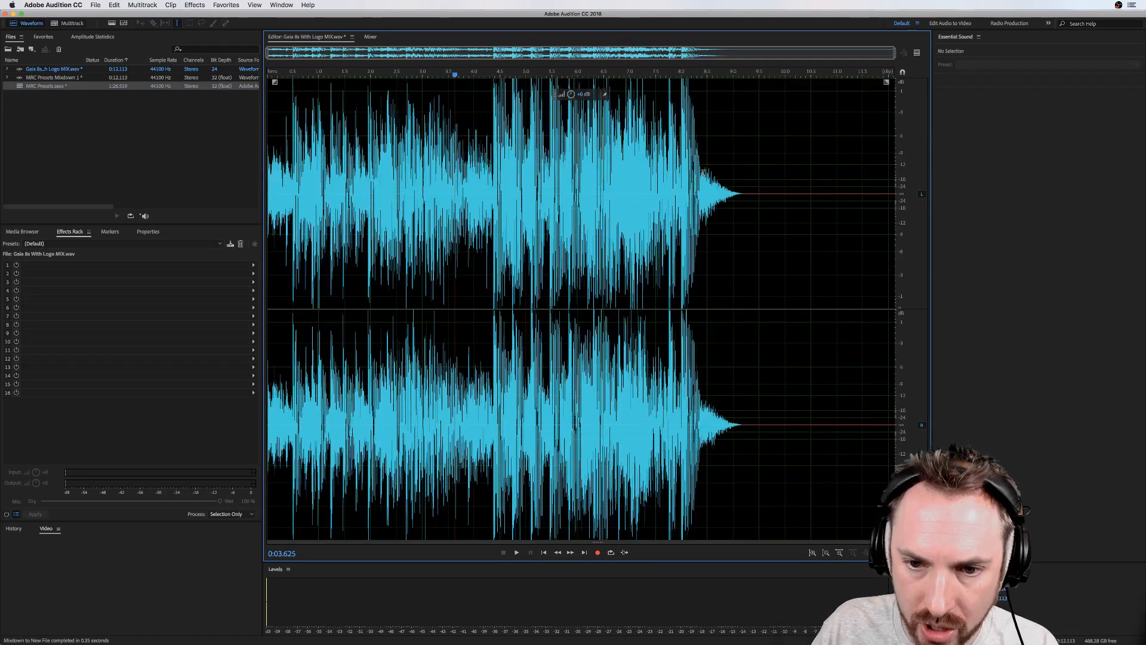
{"action": "left_click", "coordinate": [71, 23]}
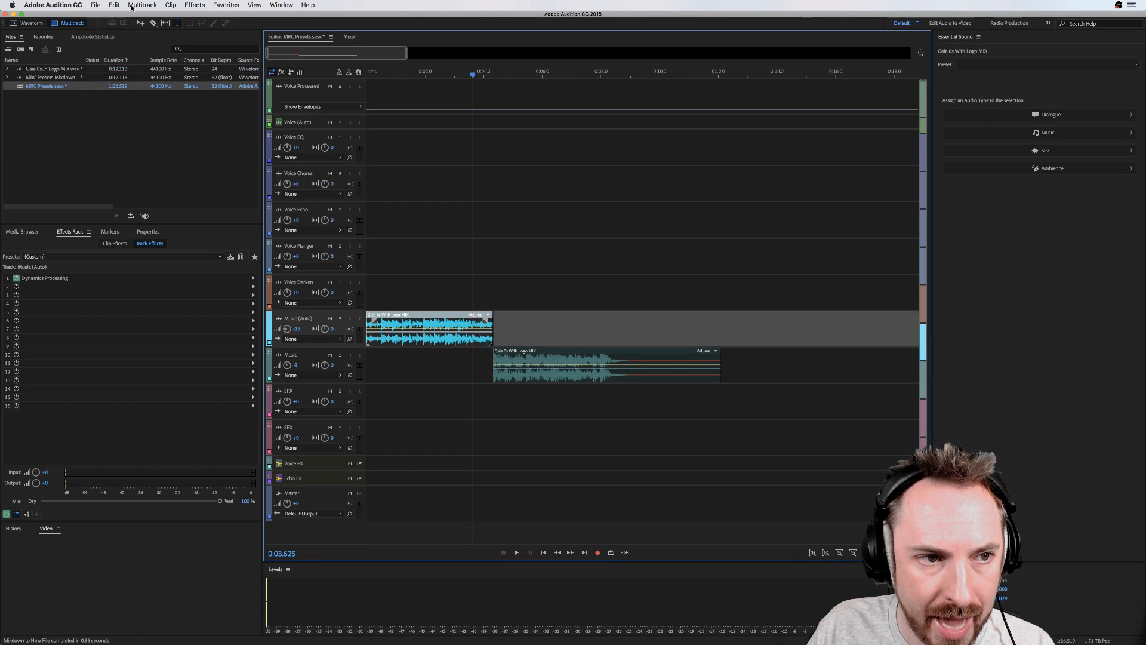
Step: Mix the entire session down to MRC Presets Mixdown 2 and play it back
{"action": "left_click", "coordinate": [143, 5]}
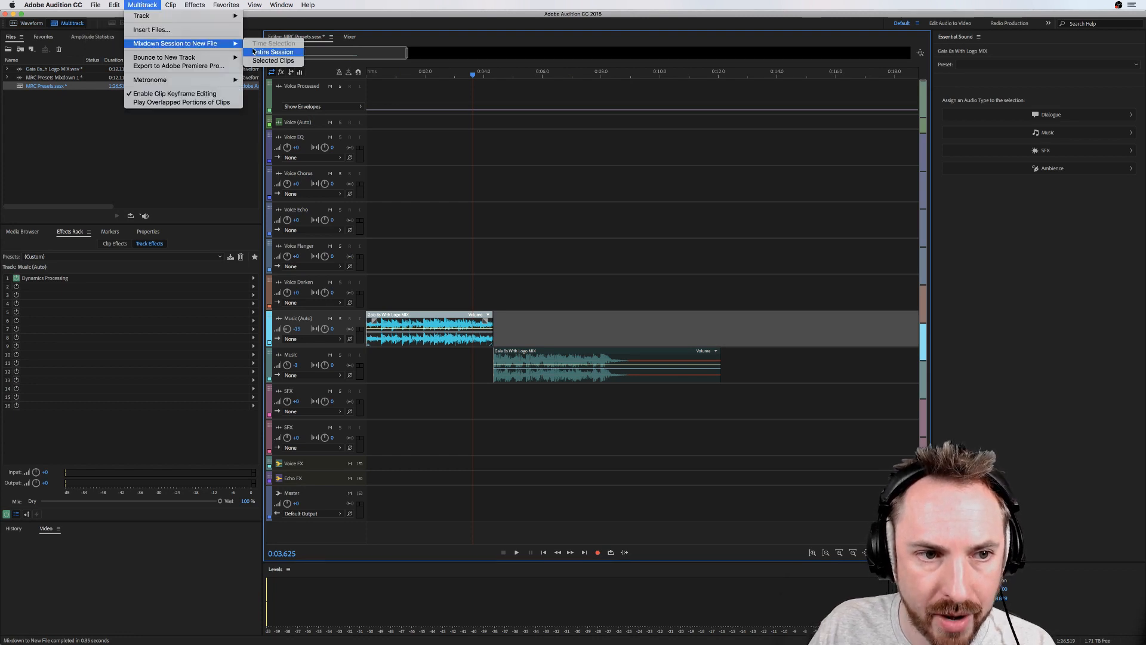
{"action": "left_click", "coordinate": [273, 51]}
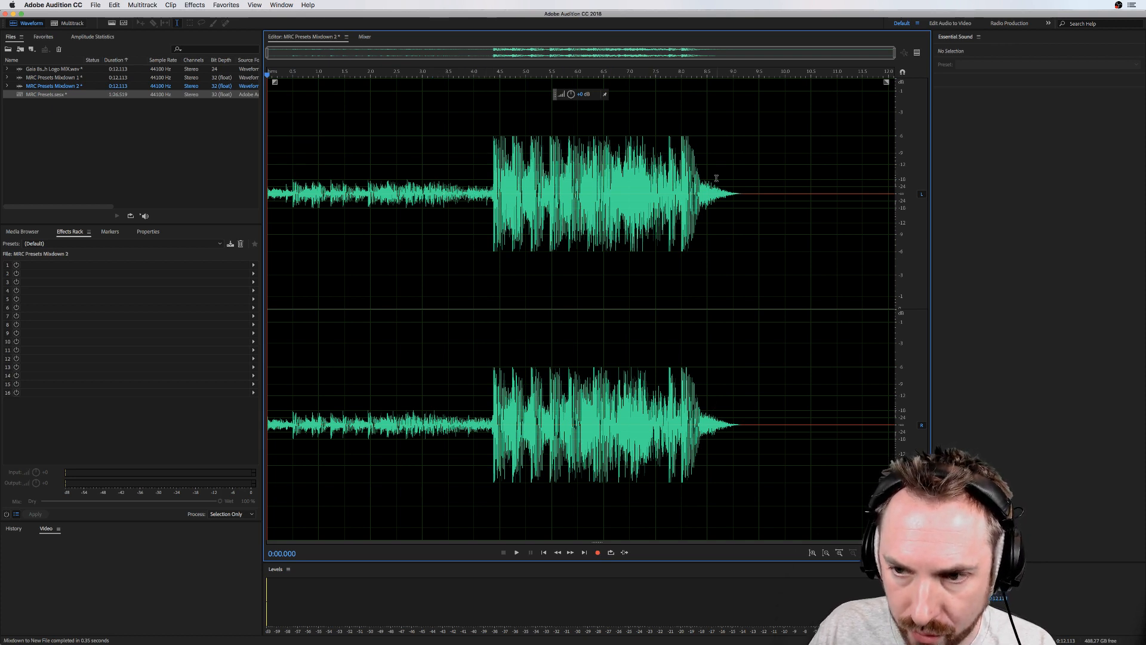
{"action": "left_click", "coordinate": [517, 551]}
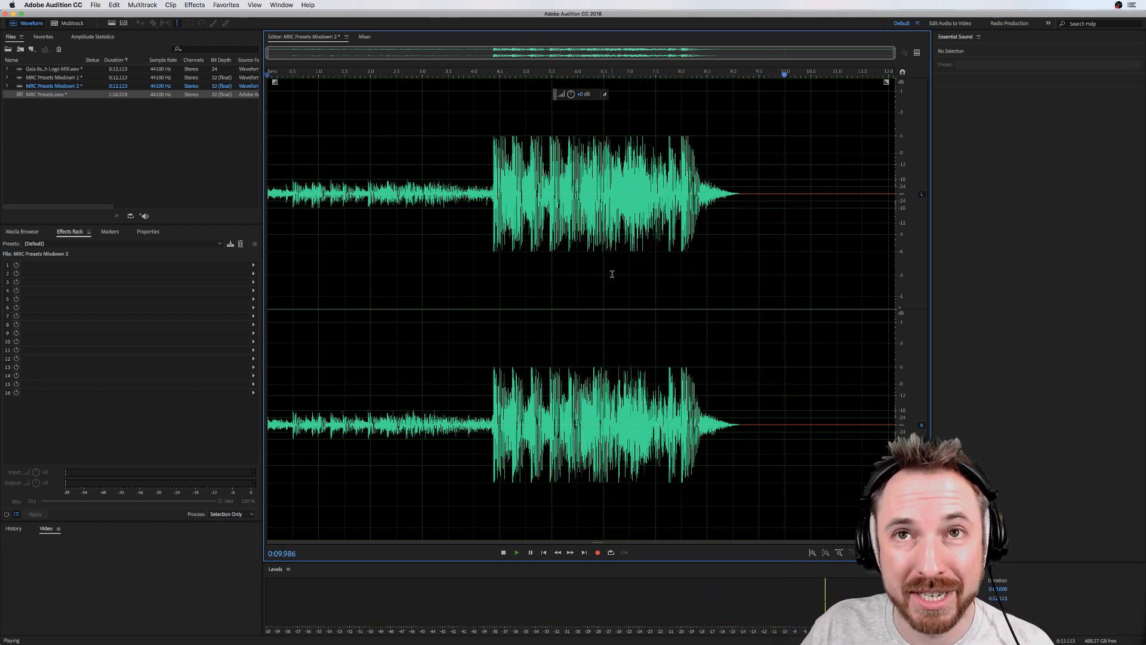
{"action": "left_click", "coordinate": [503, 552]}
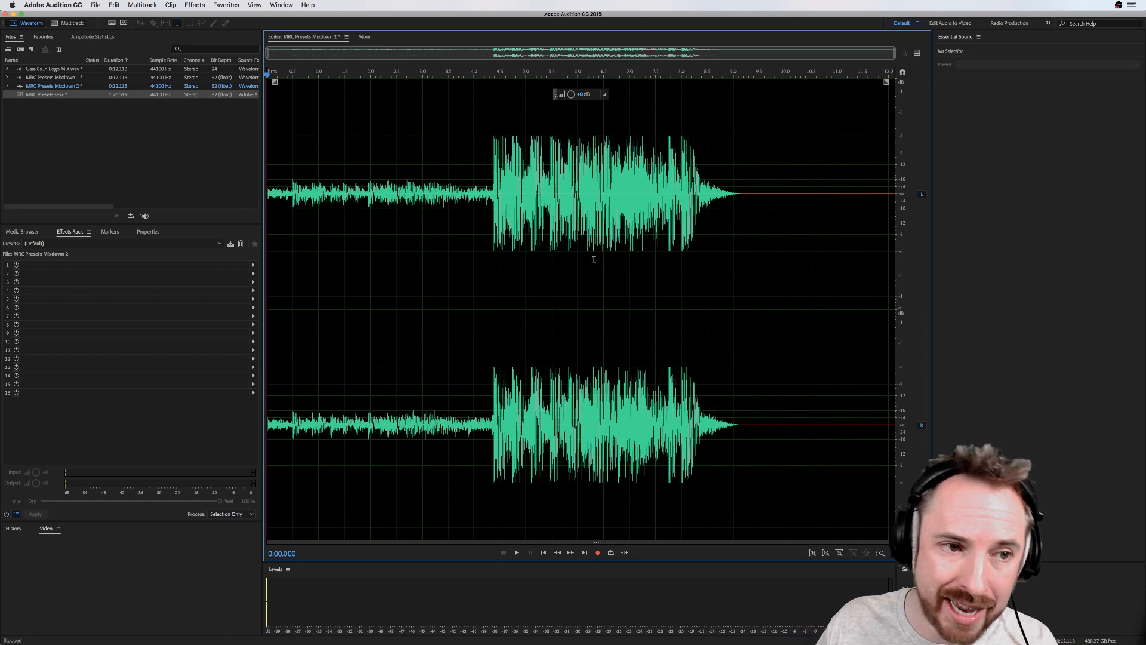
Step: Compare with the original Gaia file, then reopen MRC Presets Mixdown 2
{"action": "double_click", "coordinate": [48, 69]}
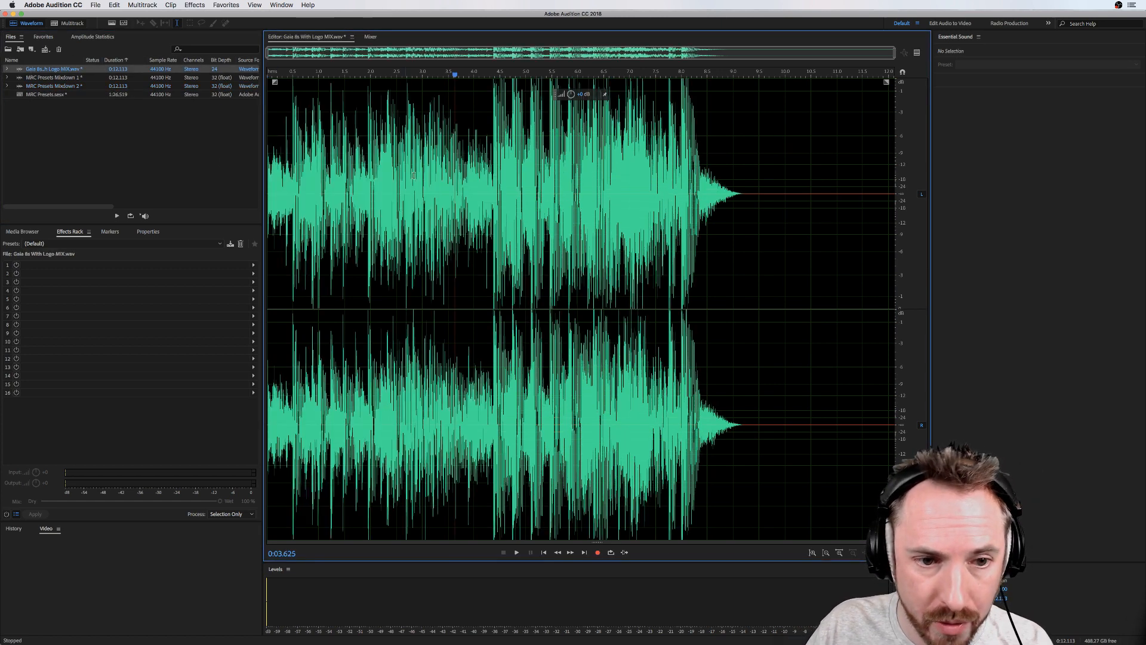
{"action": "left_click", "coordinate": [71, 23]}
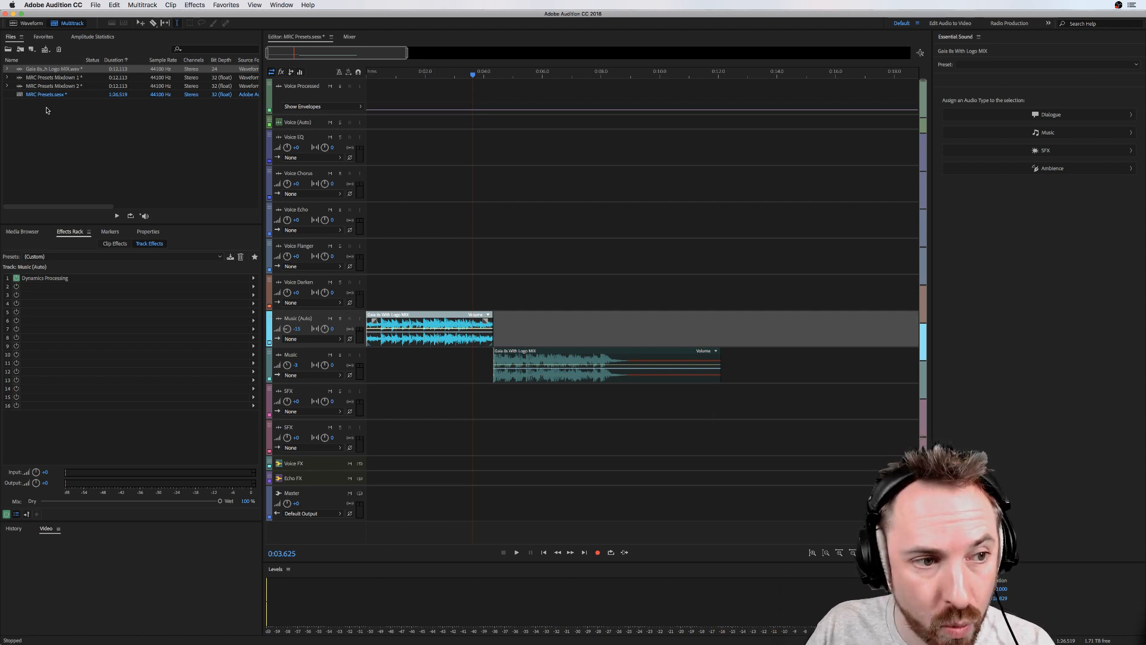
{"action": "double_click", "coordinate": [52, 85]}
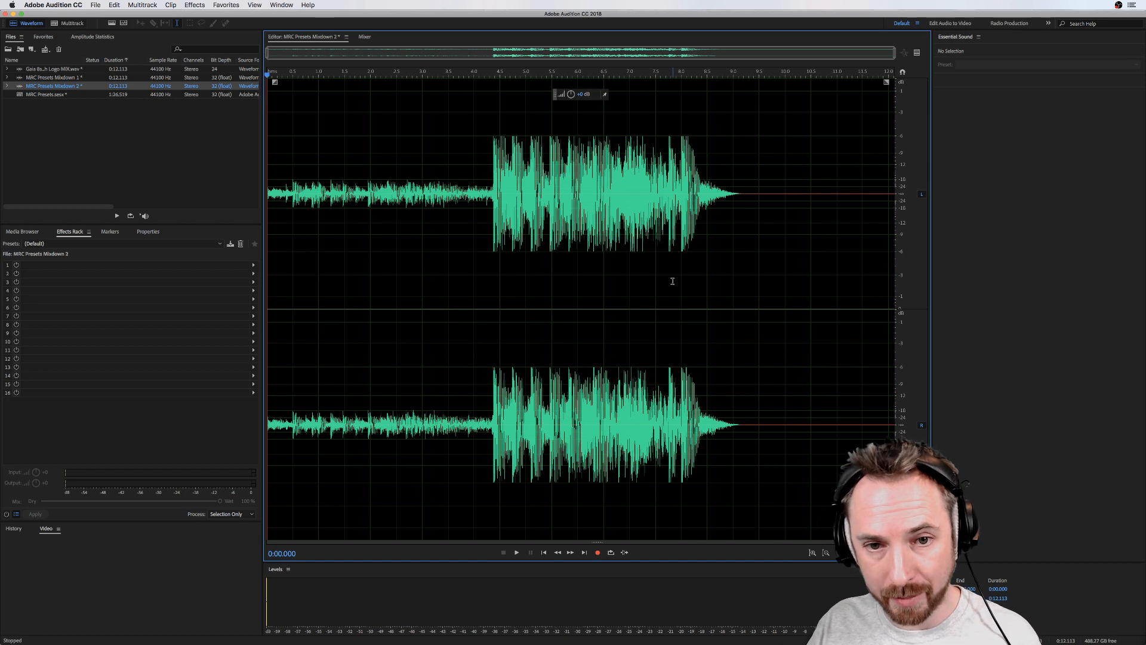
{"action": "mouse_move", "coordinate": [757, 83]}
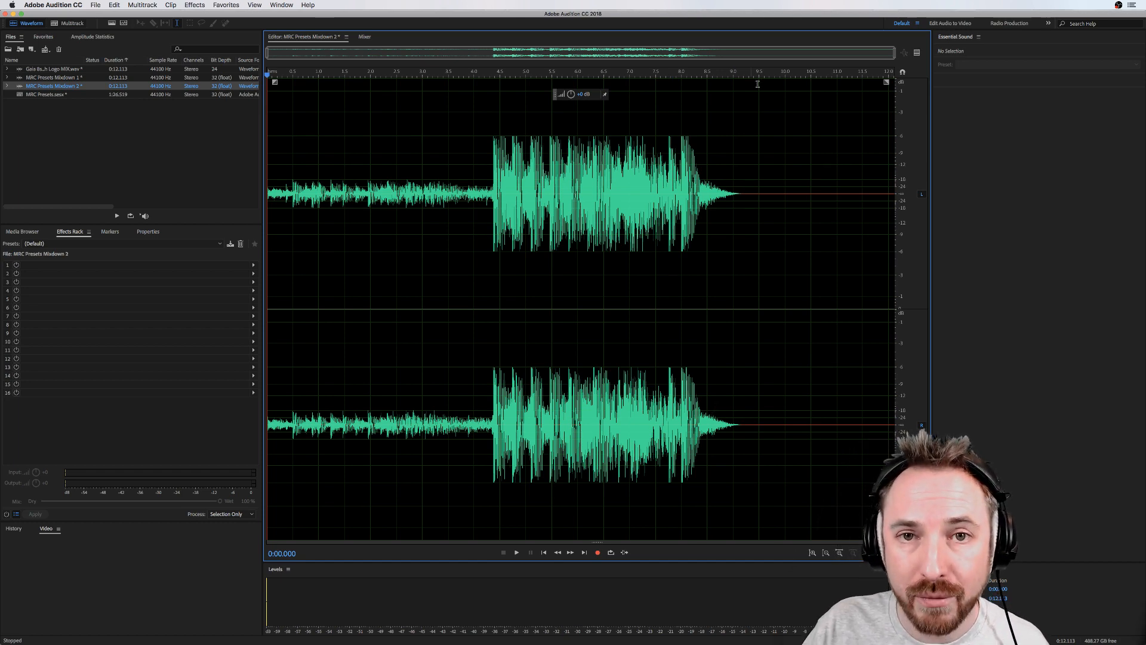